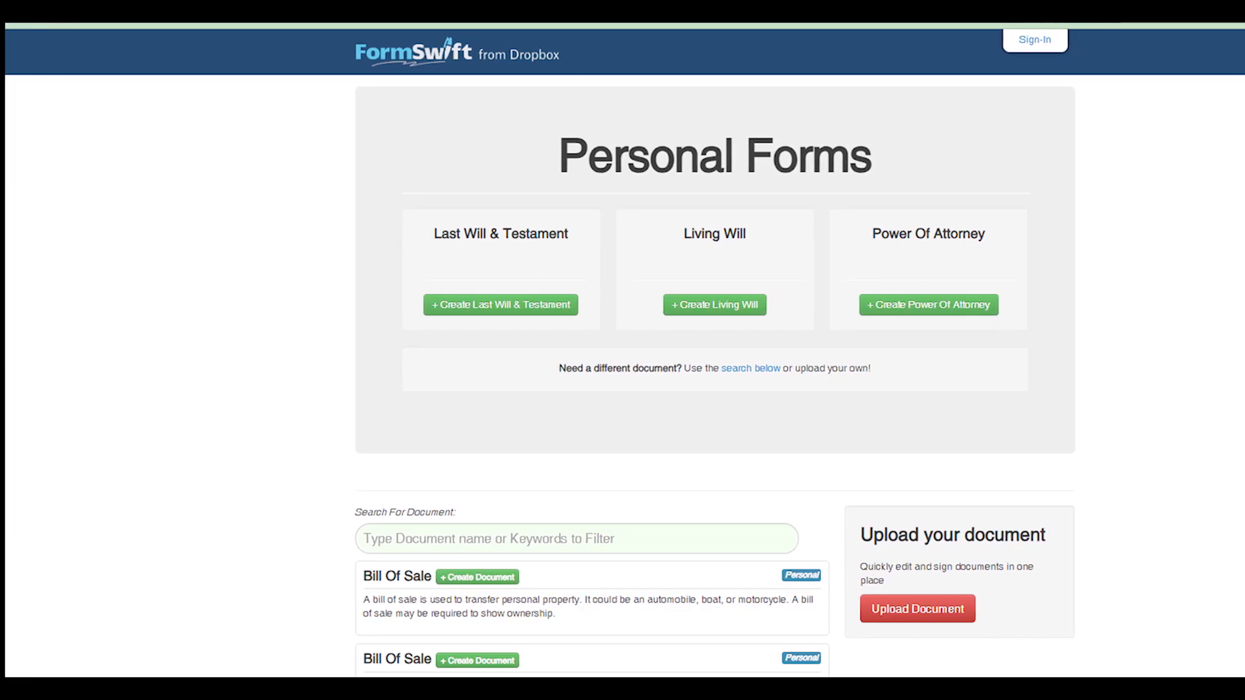
- Scroll down the FormSwift home page past the document search to the Create Documents section
{"action": "scroll", "scroll_direction": "down", "scroll_amount": 3}
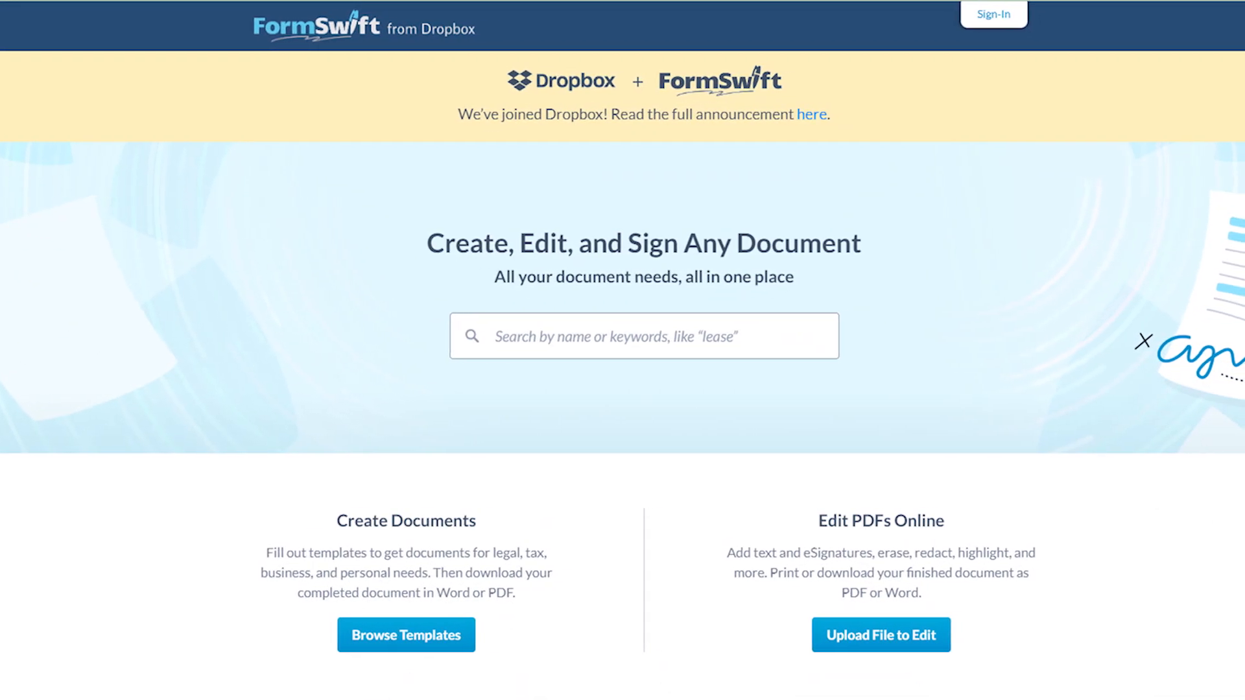
- Navigate to the FormSwift resources page and scroll through its guide cards, including W2 and Legal Forms Library
{"action": "left_click", "coordinate": [992, 15]}
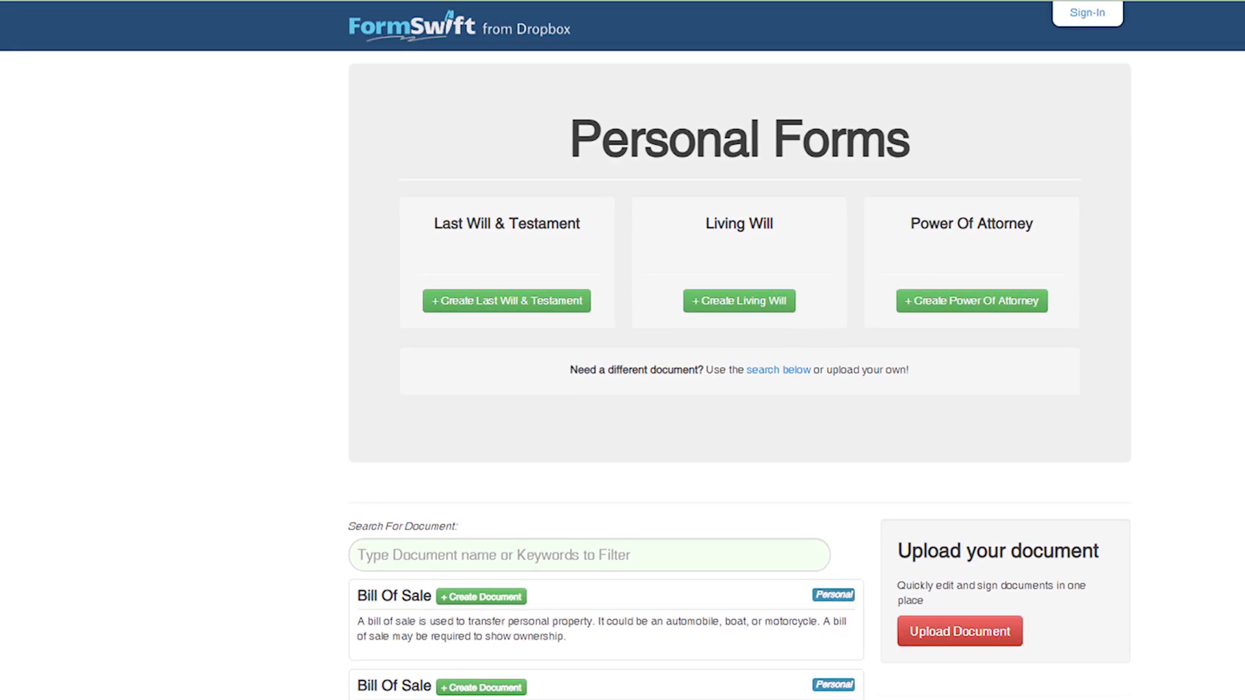
{"action": "scroll", "scroll_direction": "down", "scroll_amount": 3}
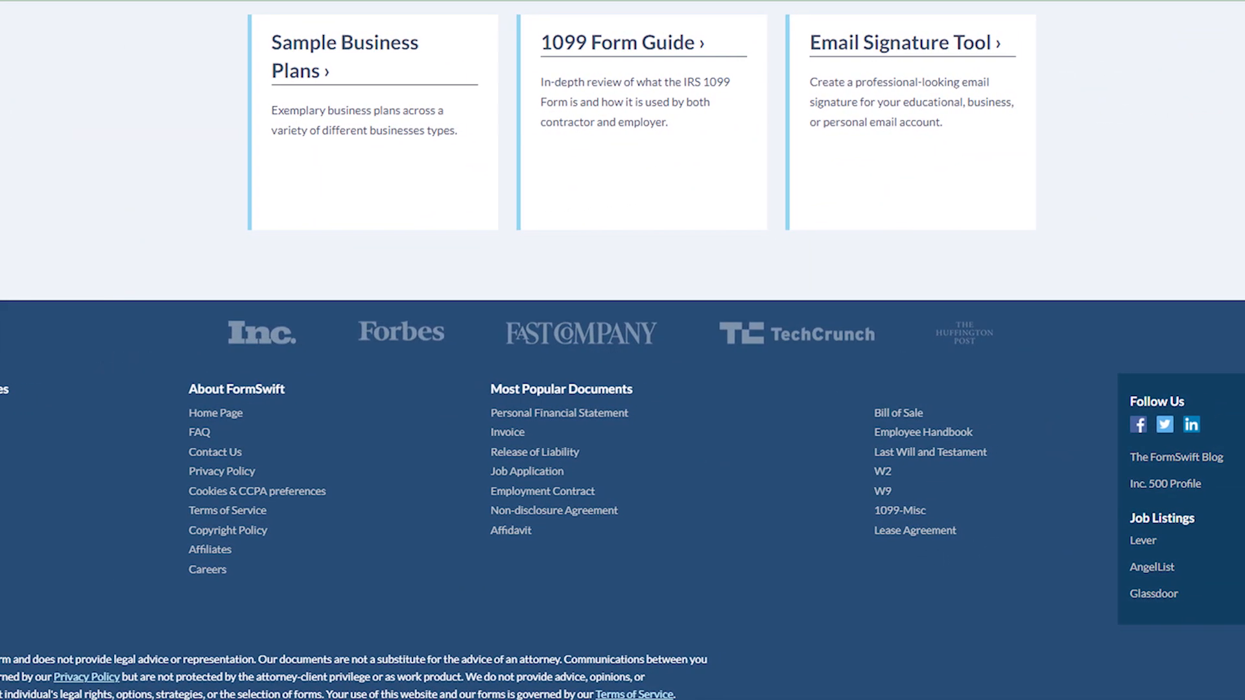
{"action": "scroll", "scroll_direction": "up", "scroll_amount": 3}
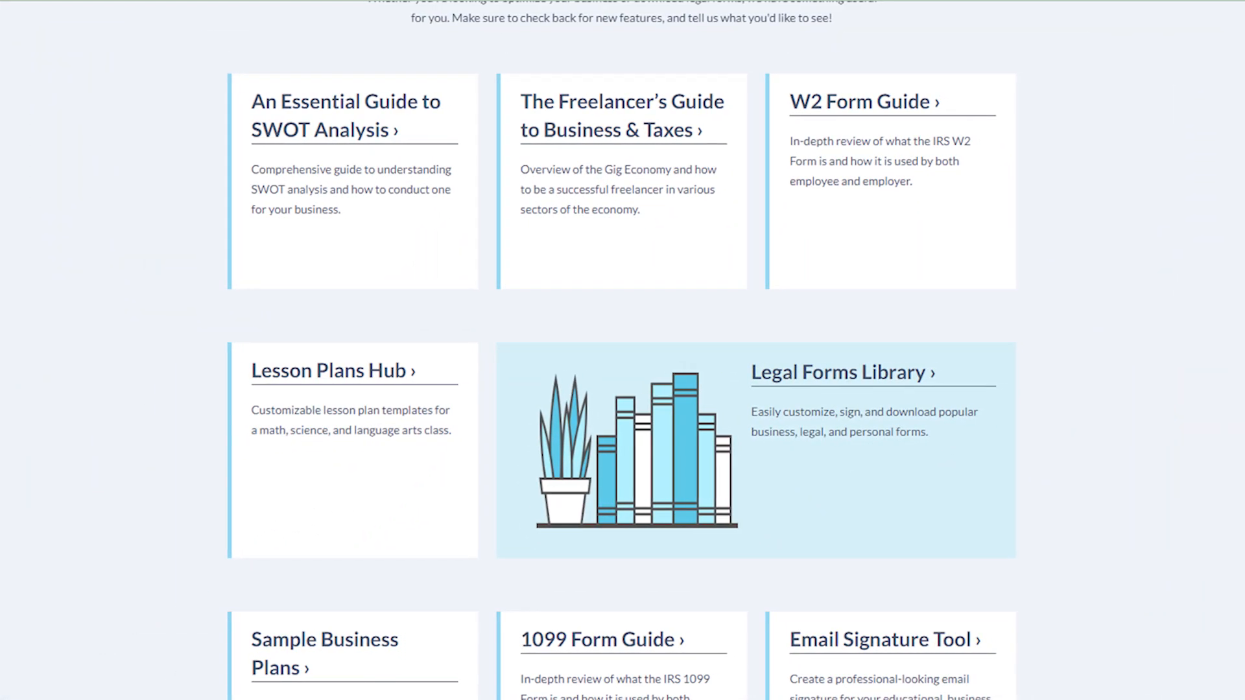